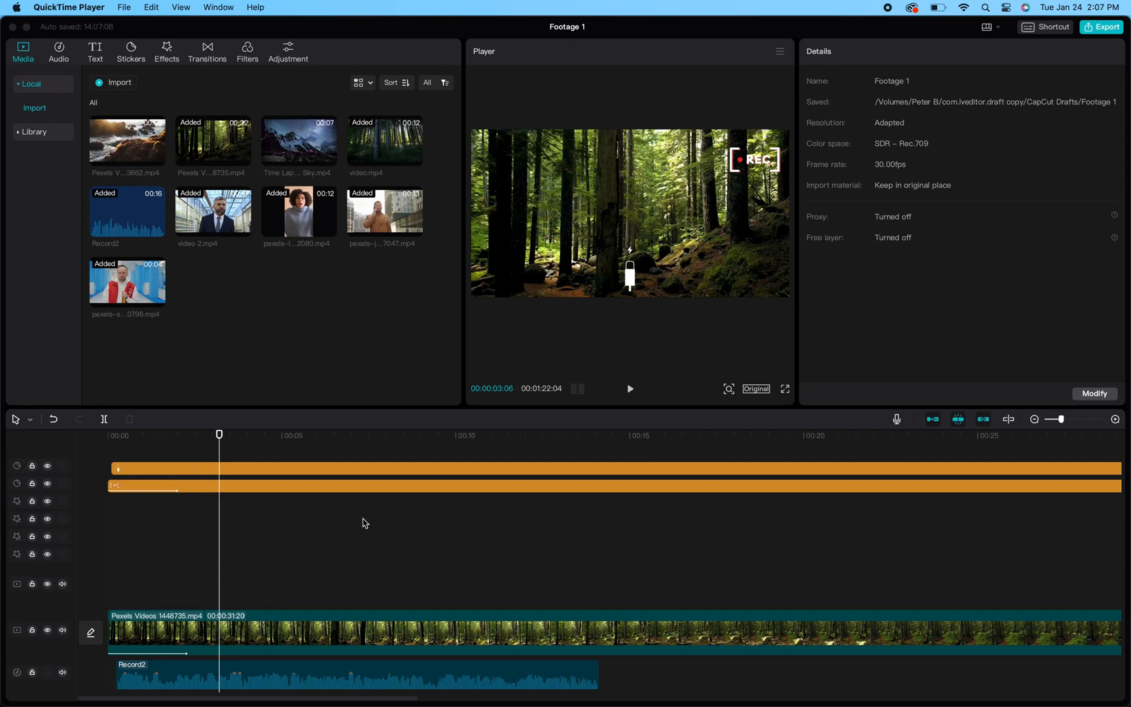
{"action": "mouse_move", "coordinate": [405, 518]}
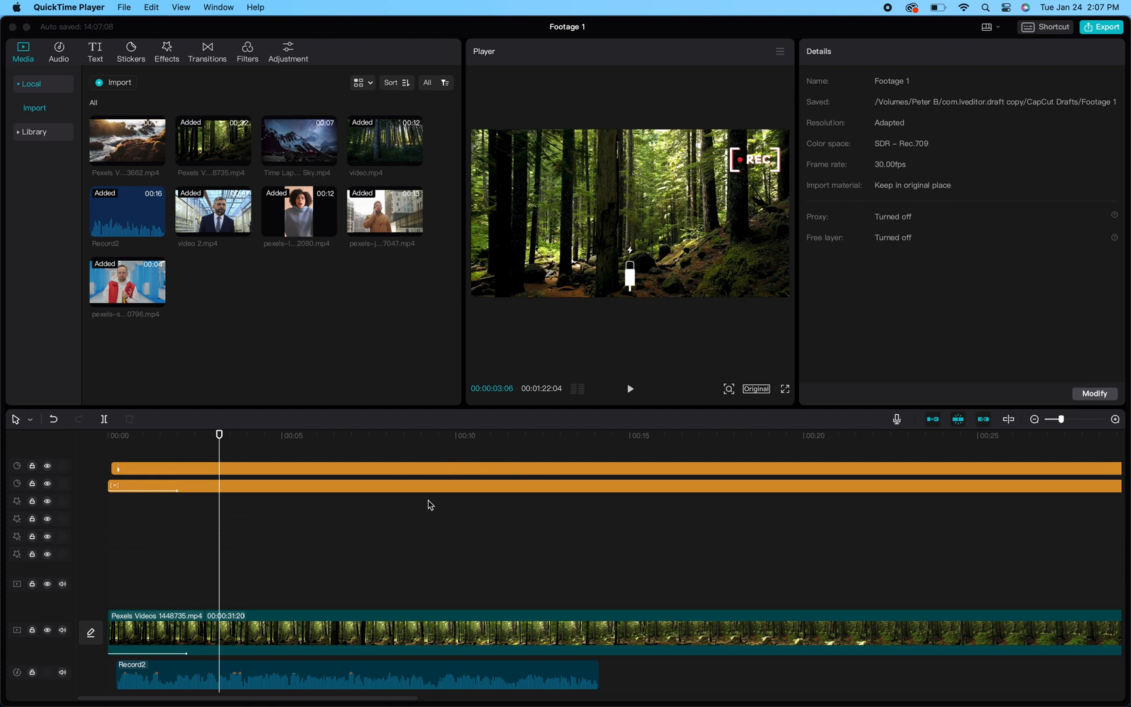
{"action": "mouse_move", "coordinate": [295, 560]}
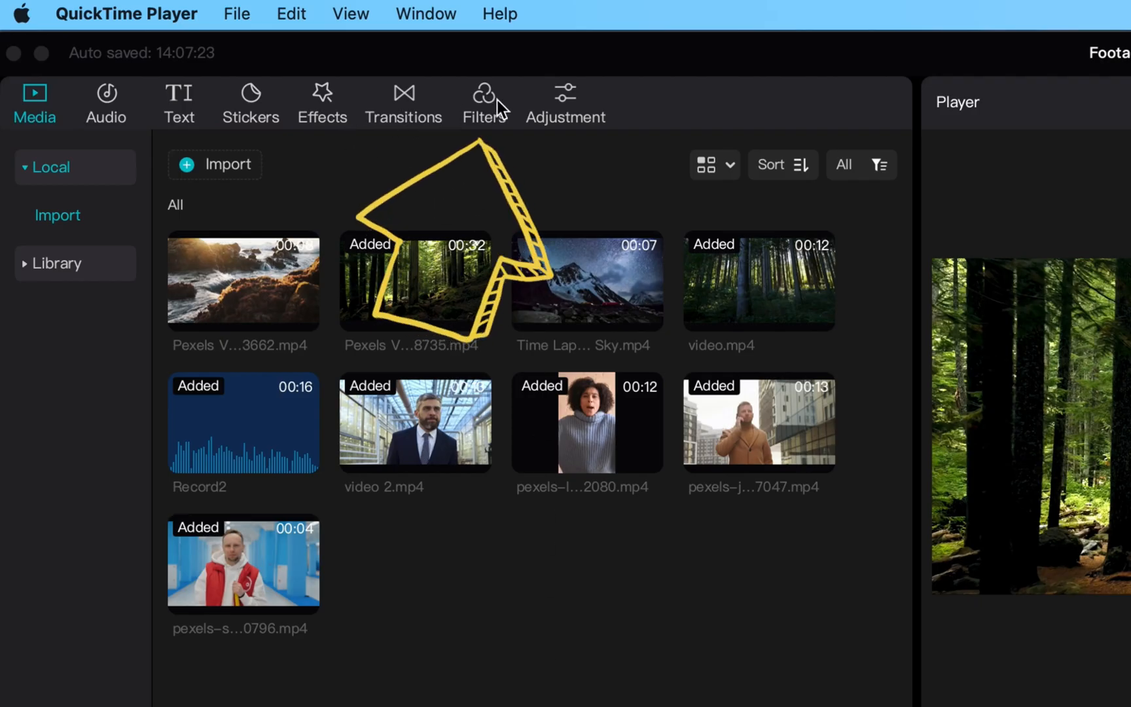
Open the Filters library and scroll down to the Nature filters.
{"action": "left_click", "coordinate": [485, 92]}
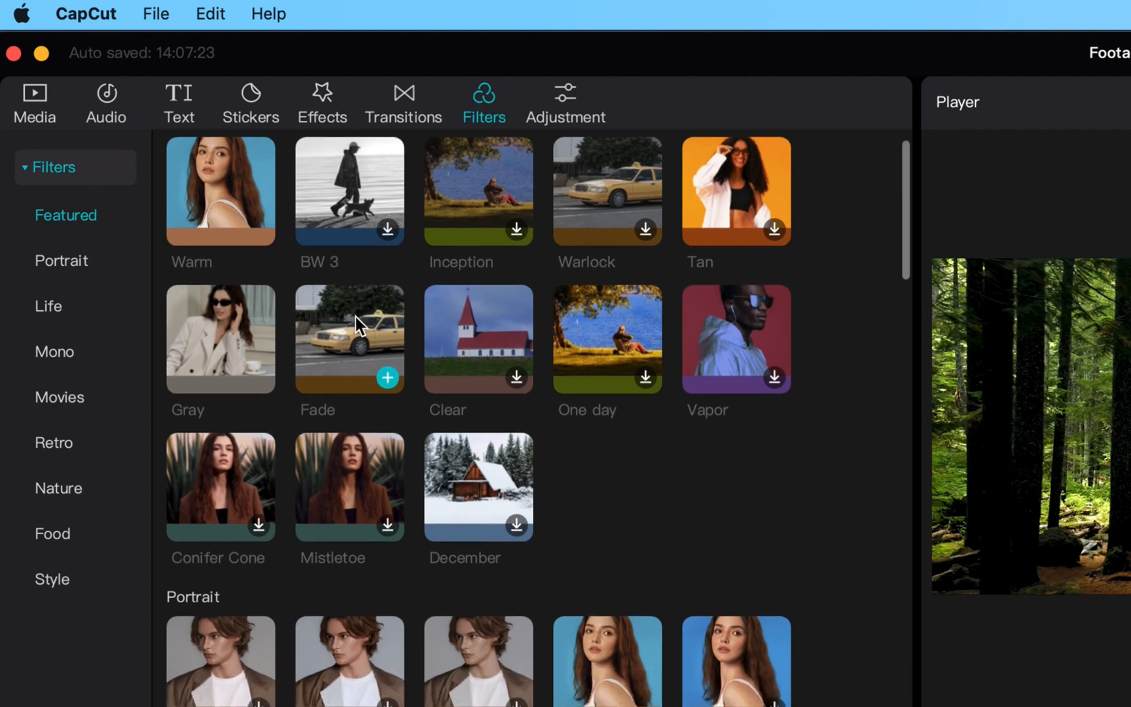
{"action": "scroll", "scroll_direction": "down", "scroll_amount": 3}
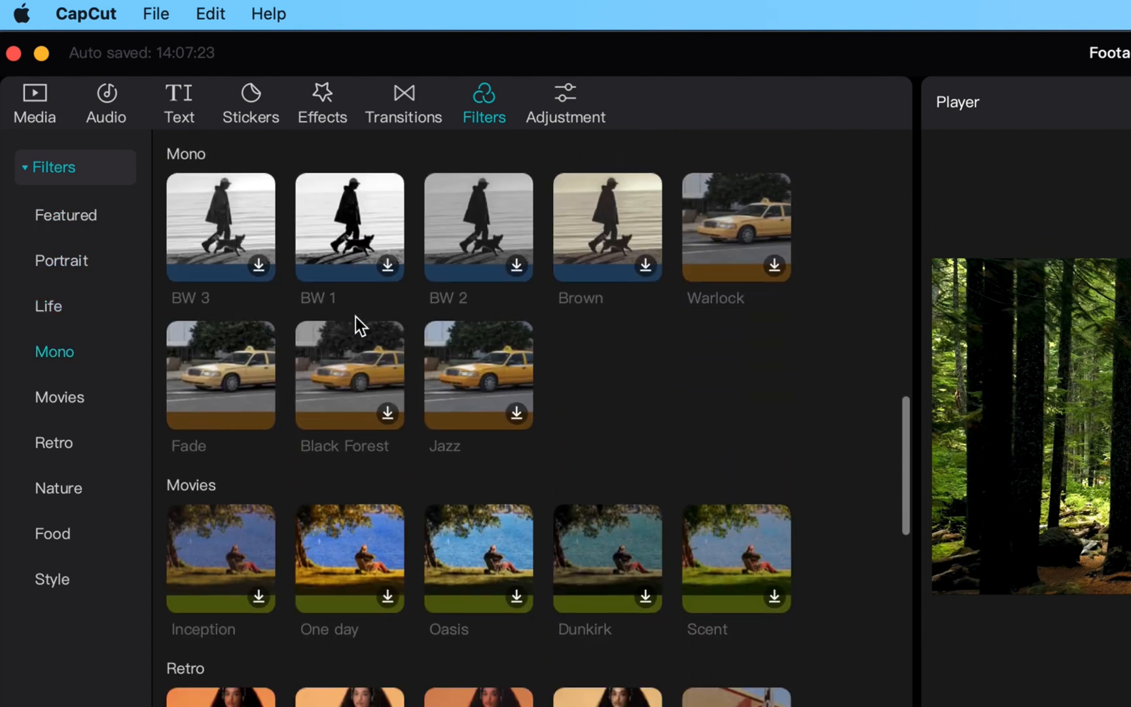
{"action": "scroll", "scroll_direction": "down", "scroll_amount": 3}
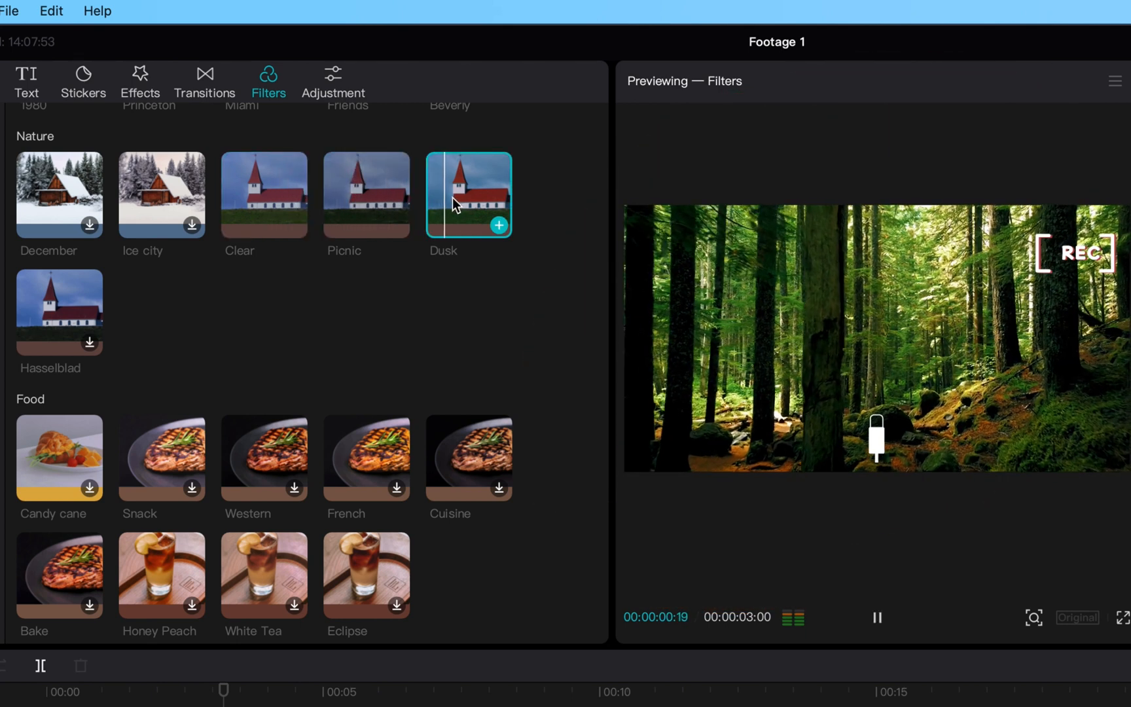
Preview the Hasselblad and December filters, then download Ice city.
{"action": "left_click", "coordinate": [59, 312]}
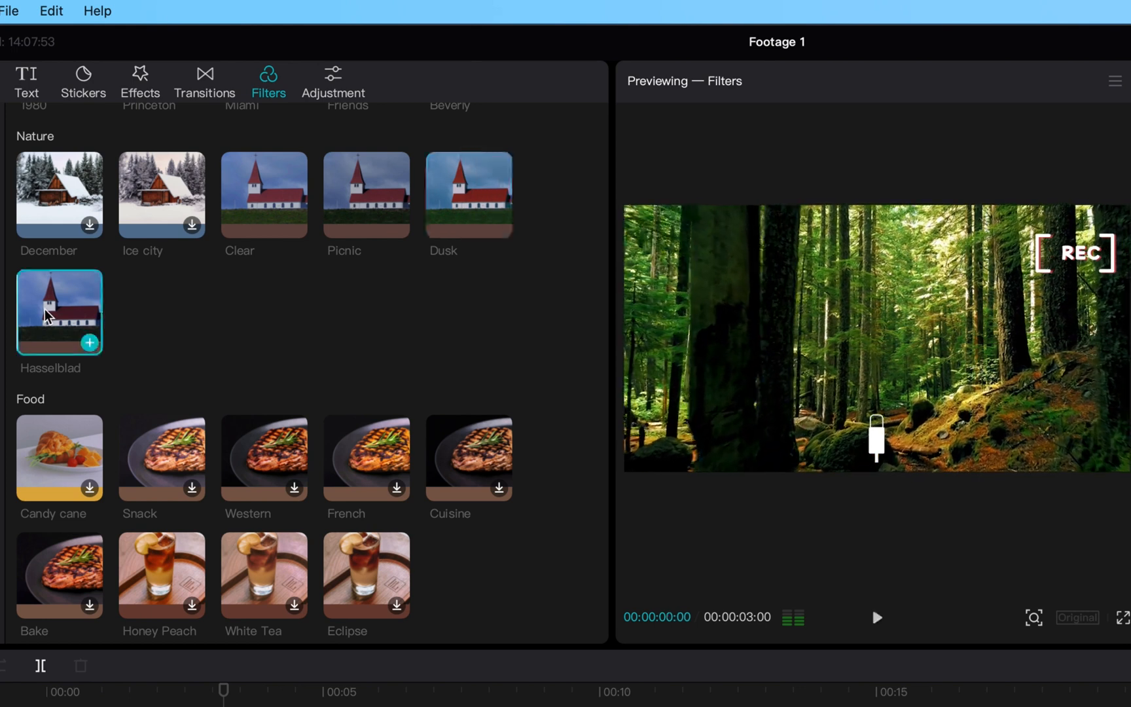
{"action": "left_click", "coordinate": [877, 617]}
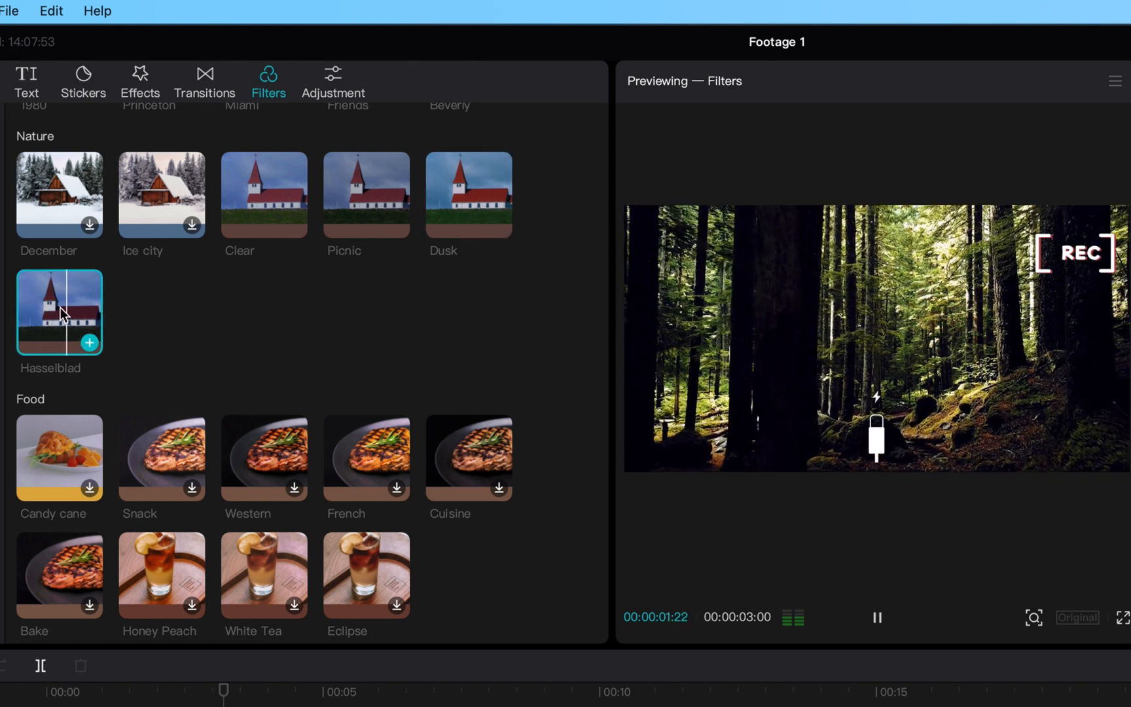
{"action": "left_click", "coordinate": [60, 195]}
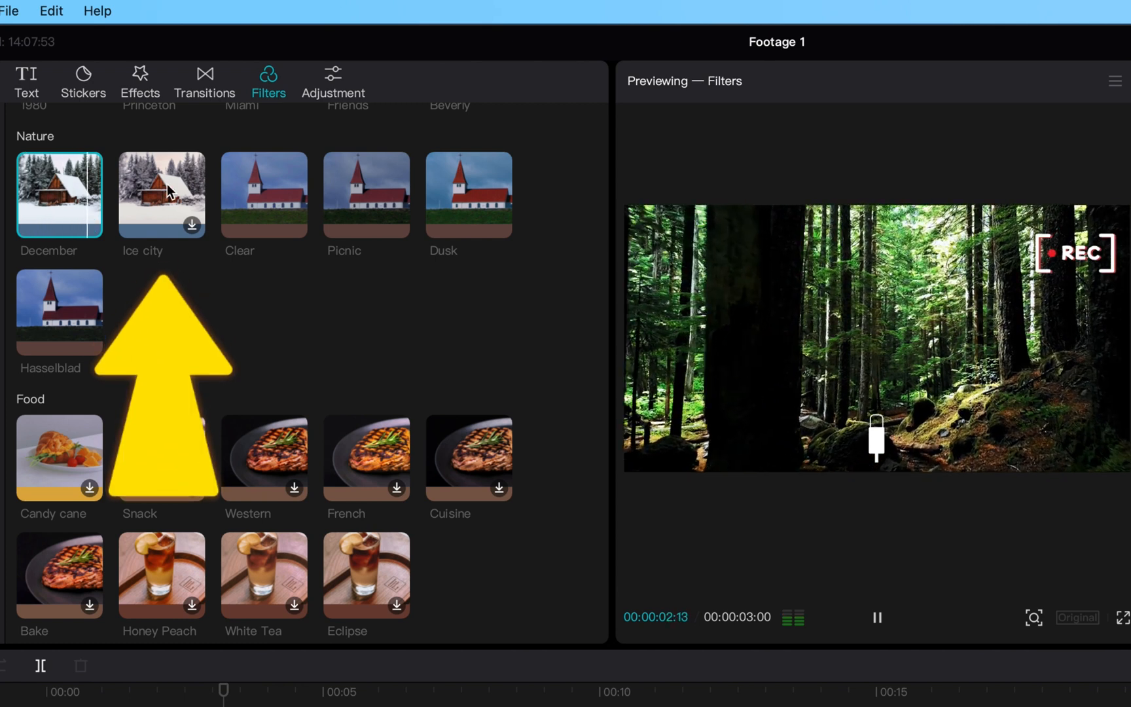
{"action": "left_click", "coordinate": [161, 194]}
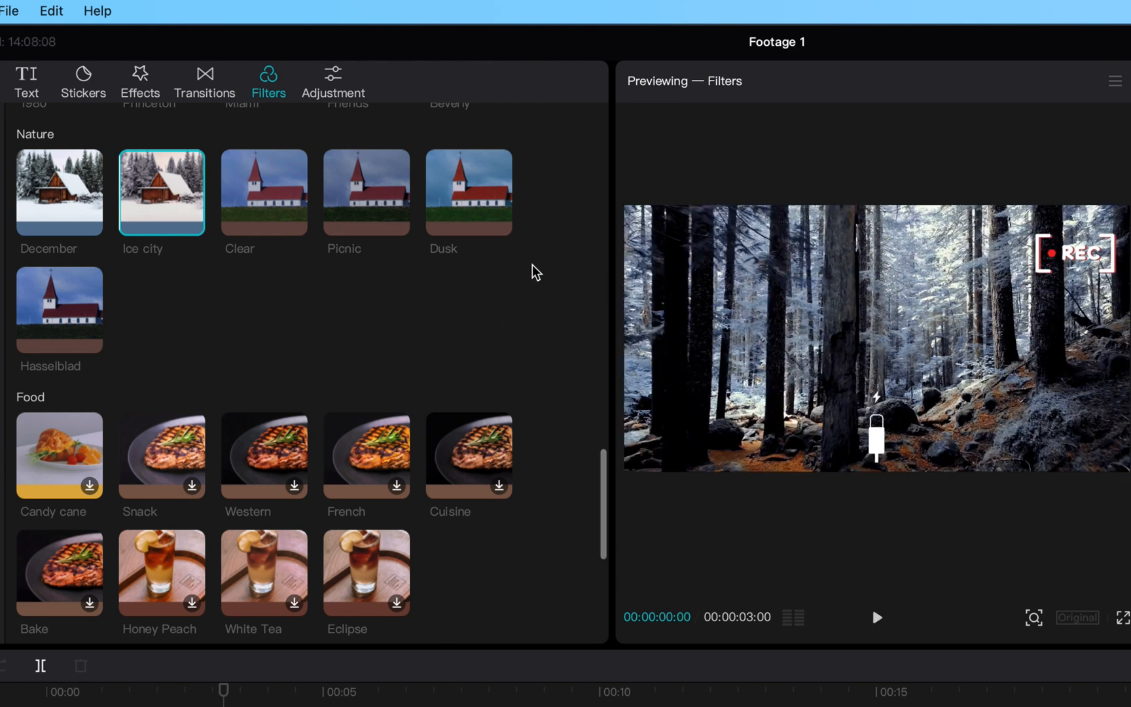
{"action": "mouse_move", "coordinate": [169, 184]}
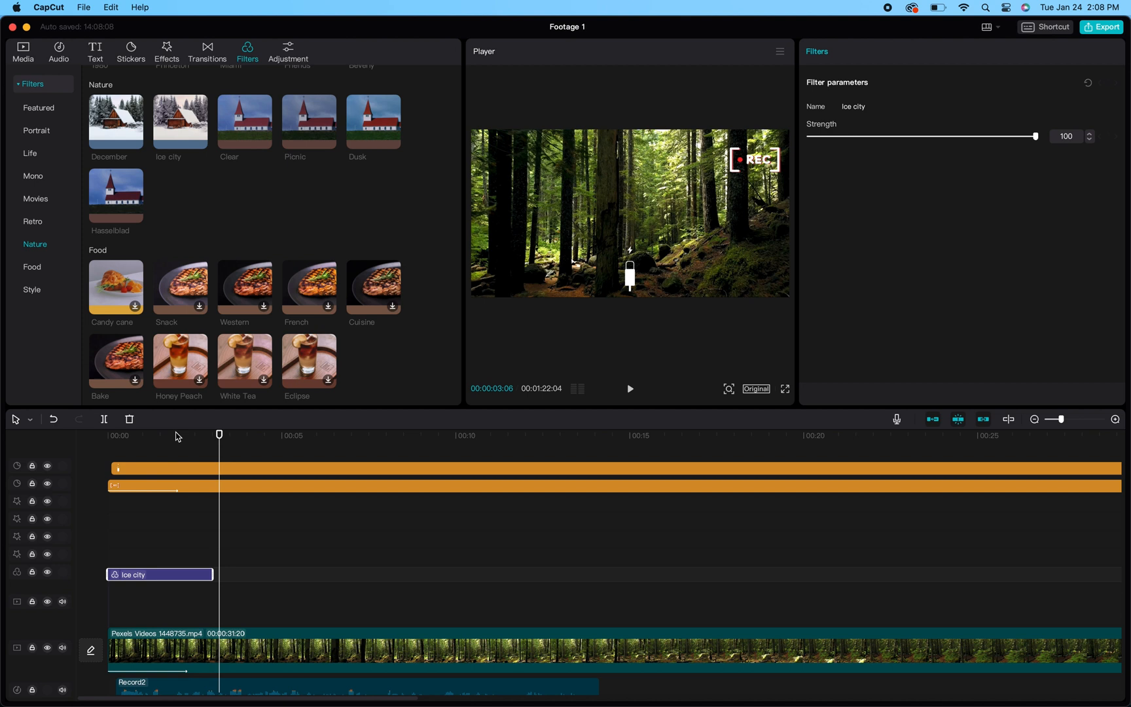
{"action": "left_click", "coordinate": [176, 435]}
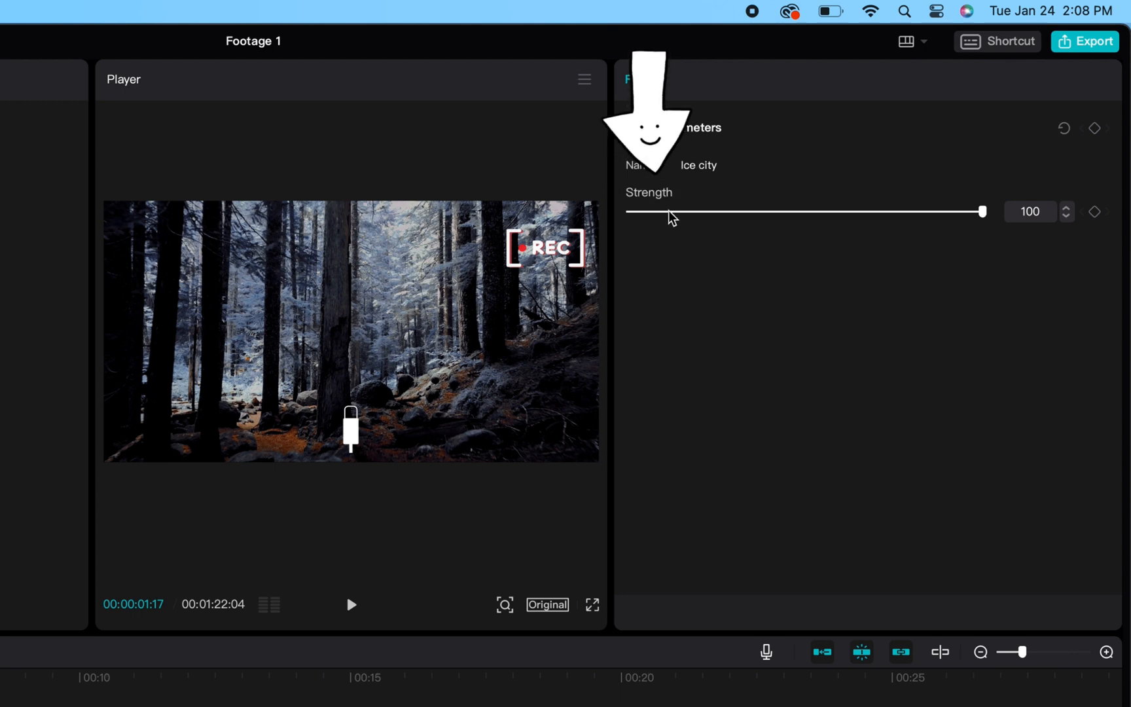
{"action": "left_click_drag", "start_coordinate": [982, 212], "coordinate": [965, 212]}
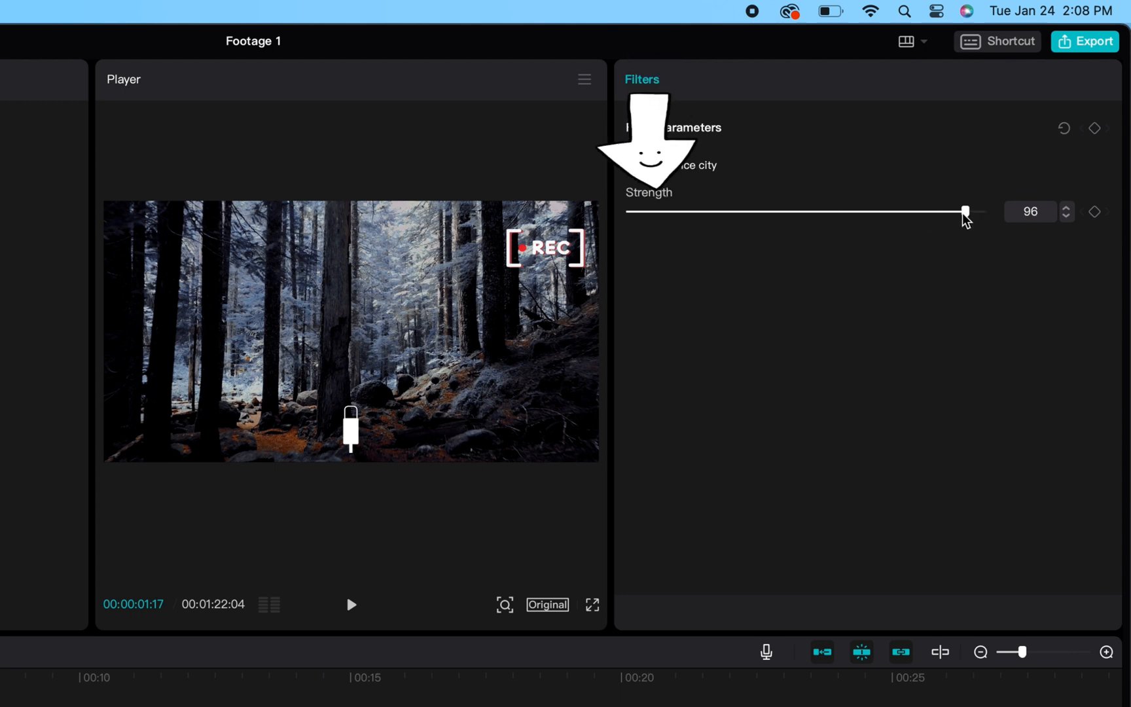
{"action": "left_click_drag", "start_coordinate": [964, 211], "coordinate": [764, 211]}
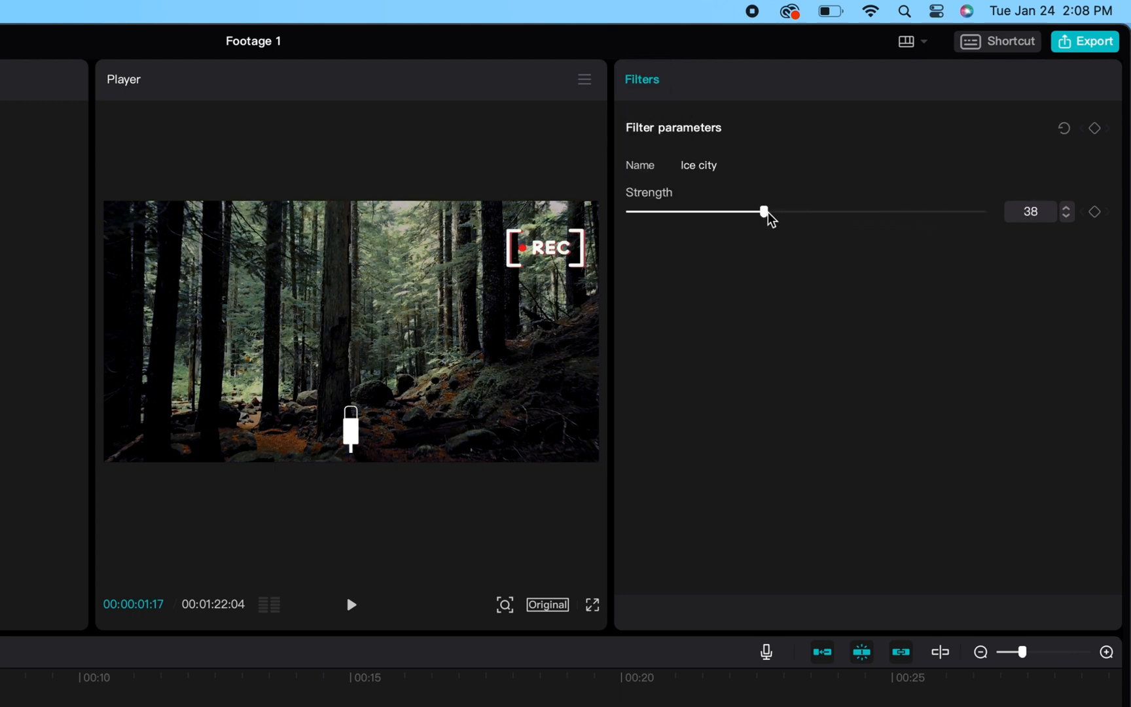
{"action": "left_click_drag", "start_coordinate": [764, 211], "coordinate": [783, 212]}
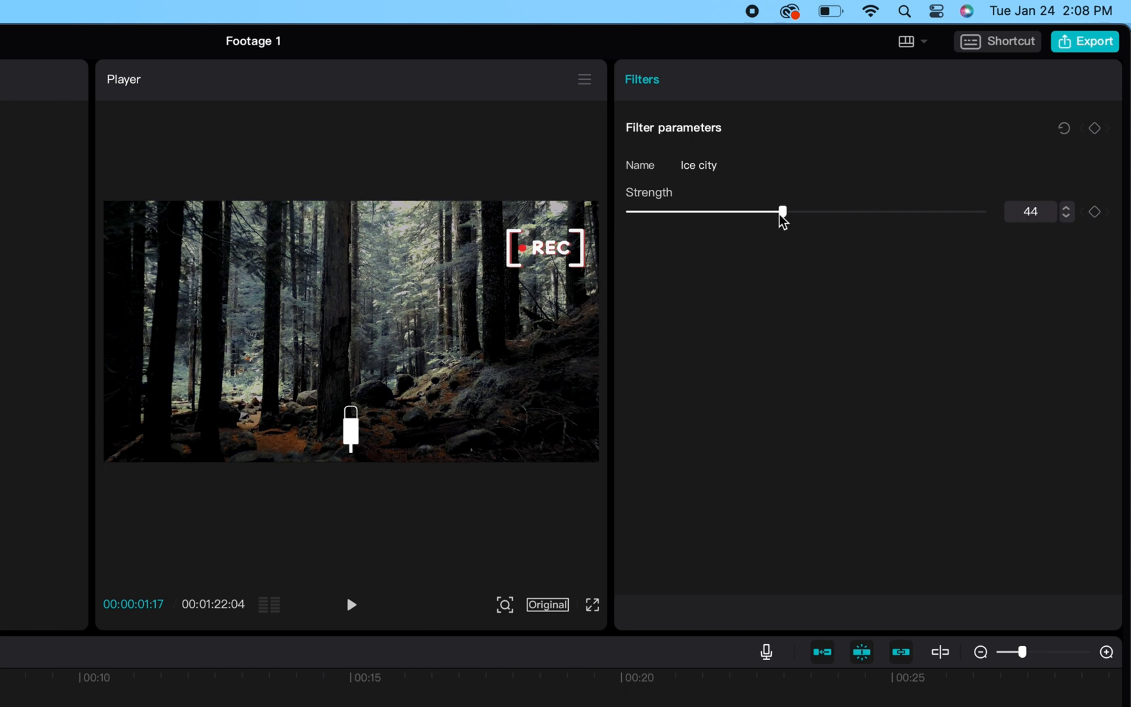
{"action": "left_click_drag", "start_coordinate": [783, 212], "coordinate": [973, 212]}
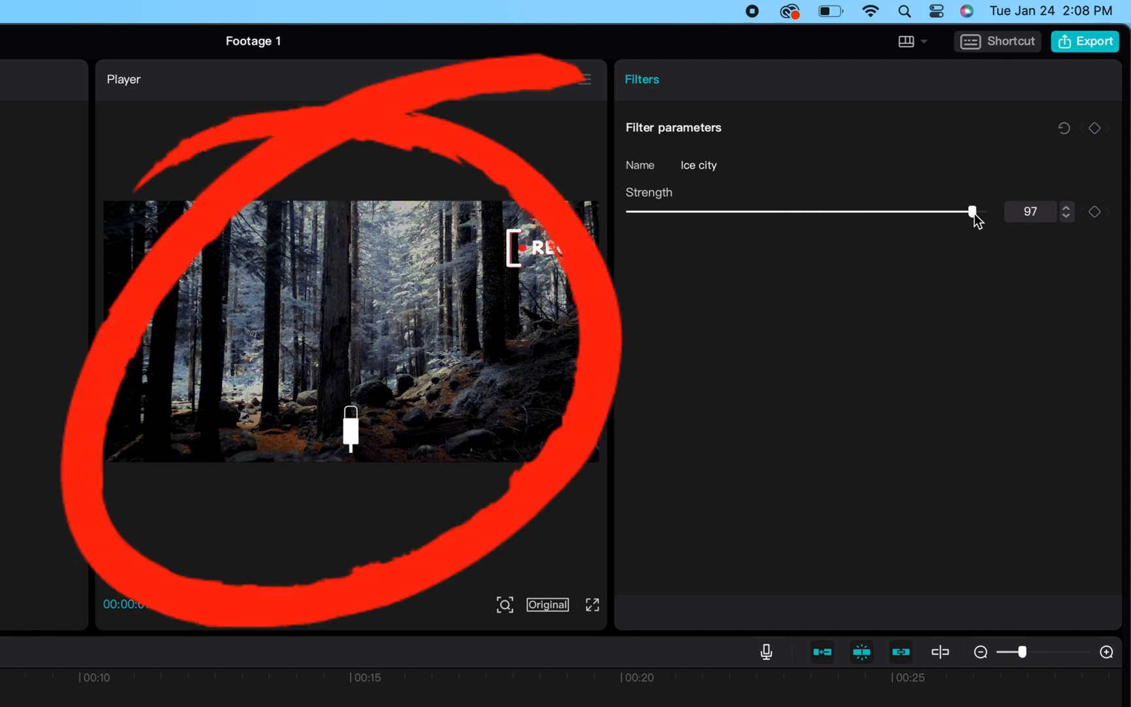
{"action": "left_click_drag", "start_coordinate": [972, 212], "coordinate": [983, 212]}
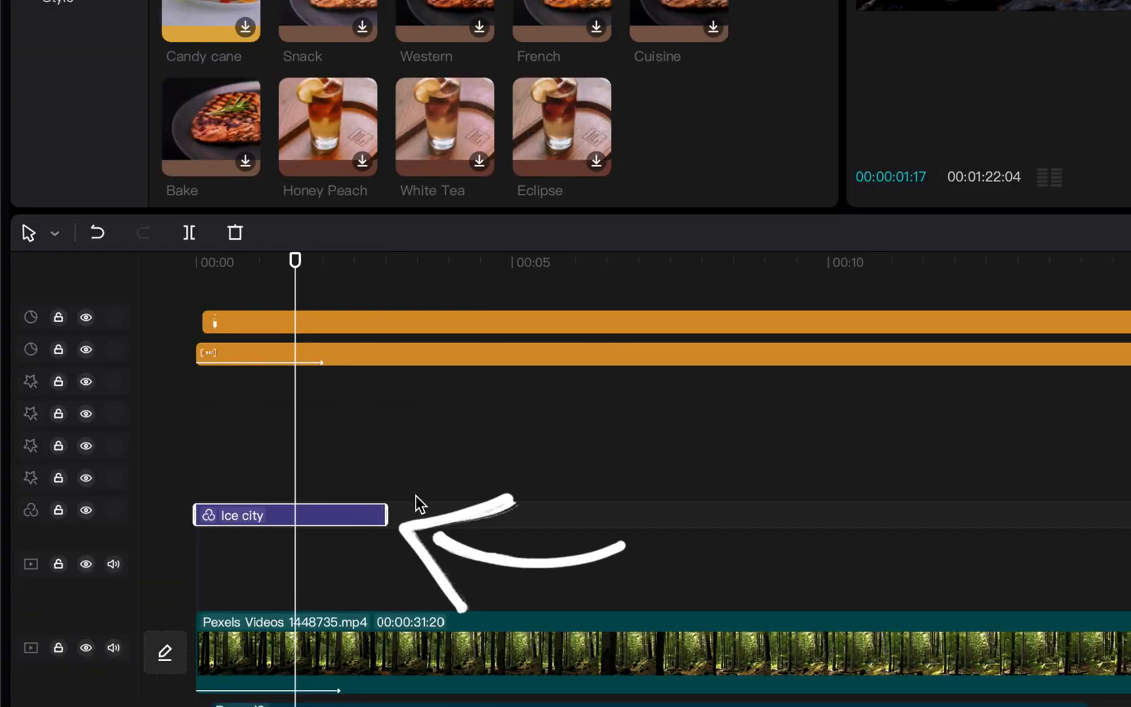
Drag the Ice city filter's right edge out to the end of the forest clip.
{"action": "left_click_drag", "start_coordinate": [387, 514], "coordinate": [480, 518]}
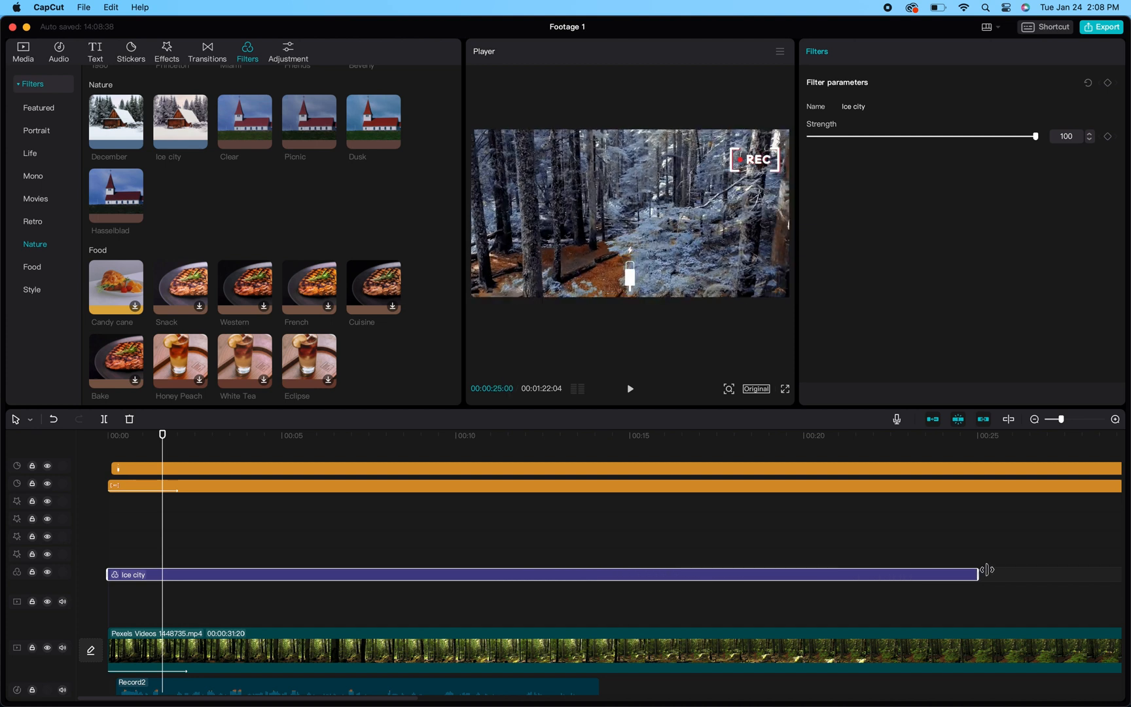
{"action": "scroll", "scroll_direction": "right", "scroll_amount": 3}
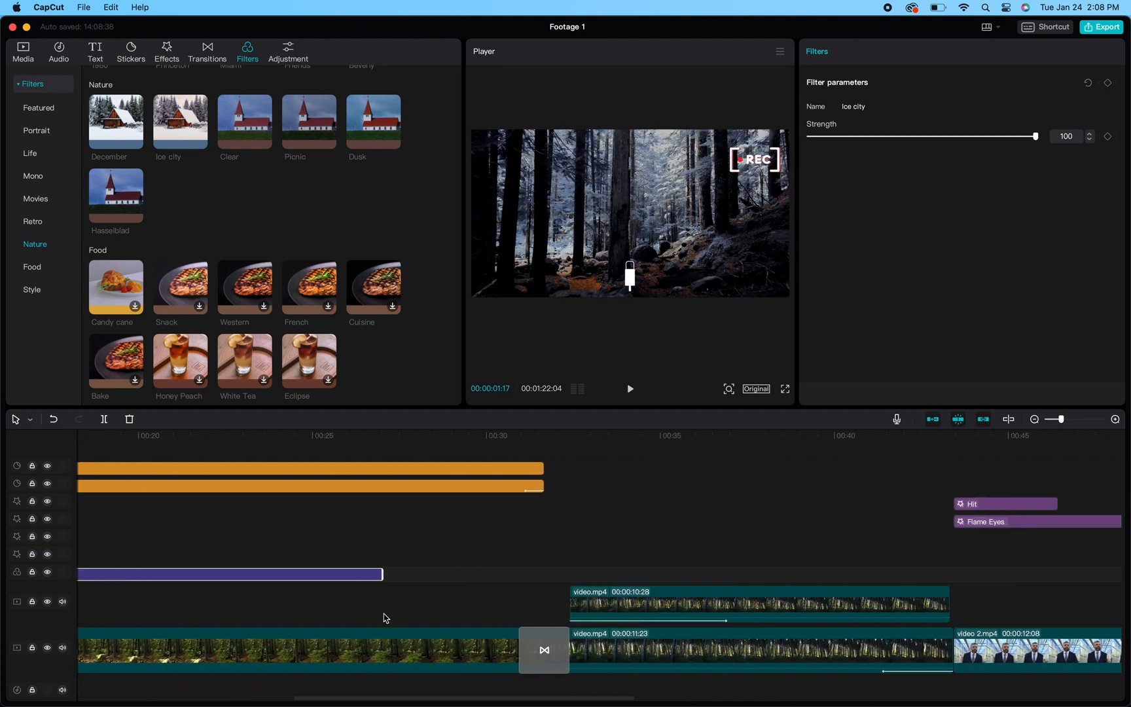
{"action": "left_click_drag", "start_coordinate": [382, 574], "coordinate": [778, 574]}
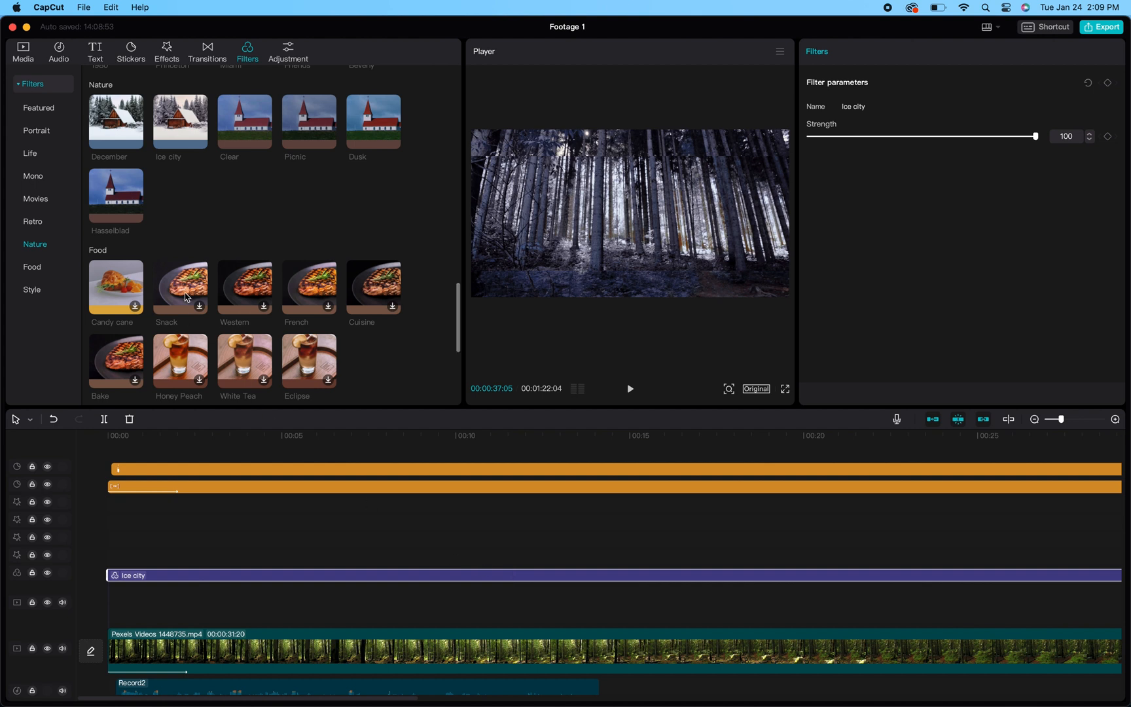
{"action": "scroll", "scroll_direction": "down", "scroll_amount": 3}
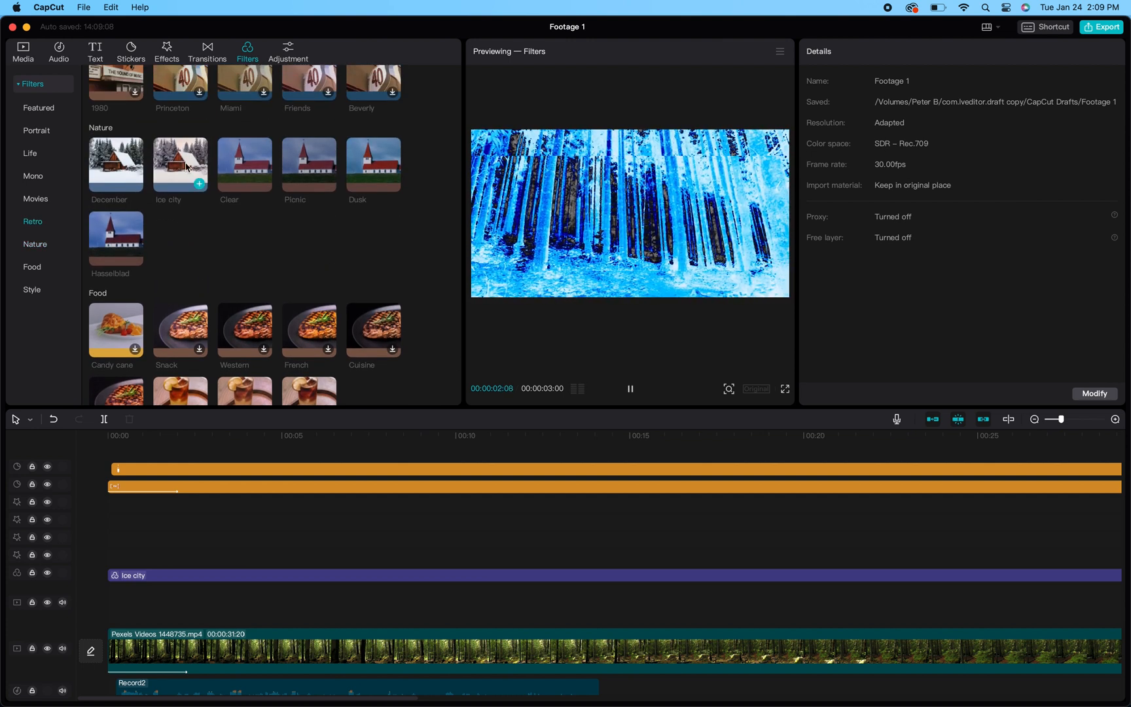
{"action": "left_click", "coordinate": [244, 165]}
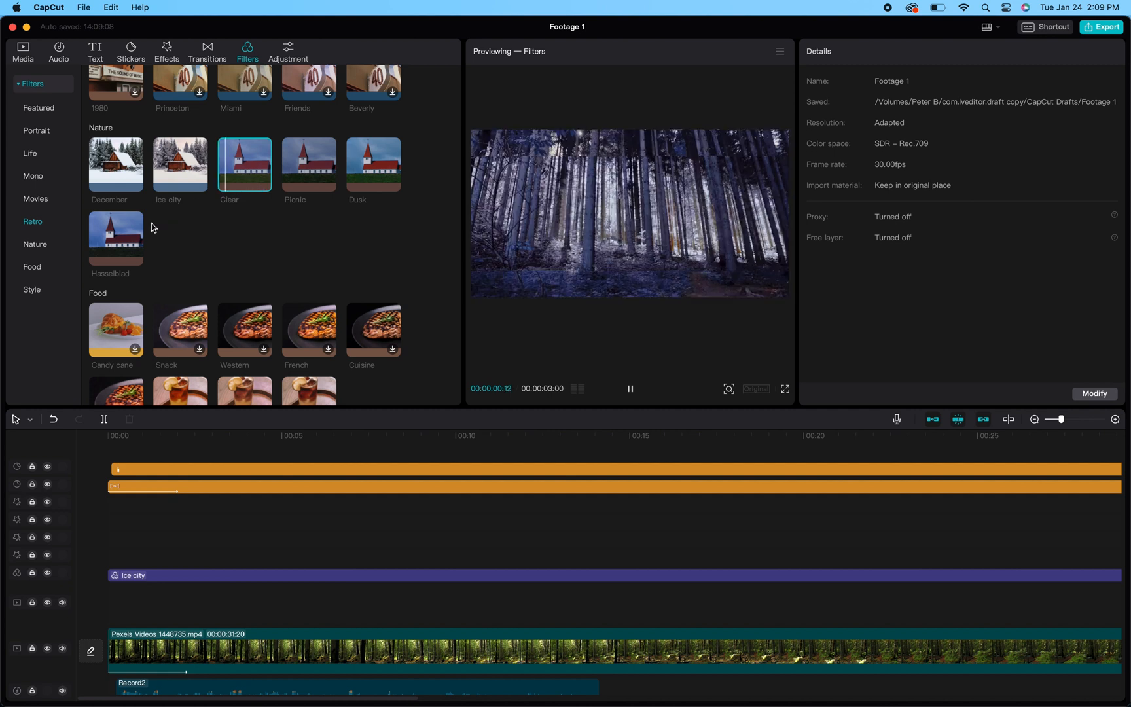